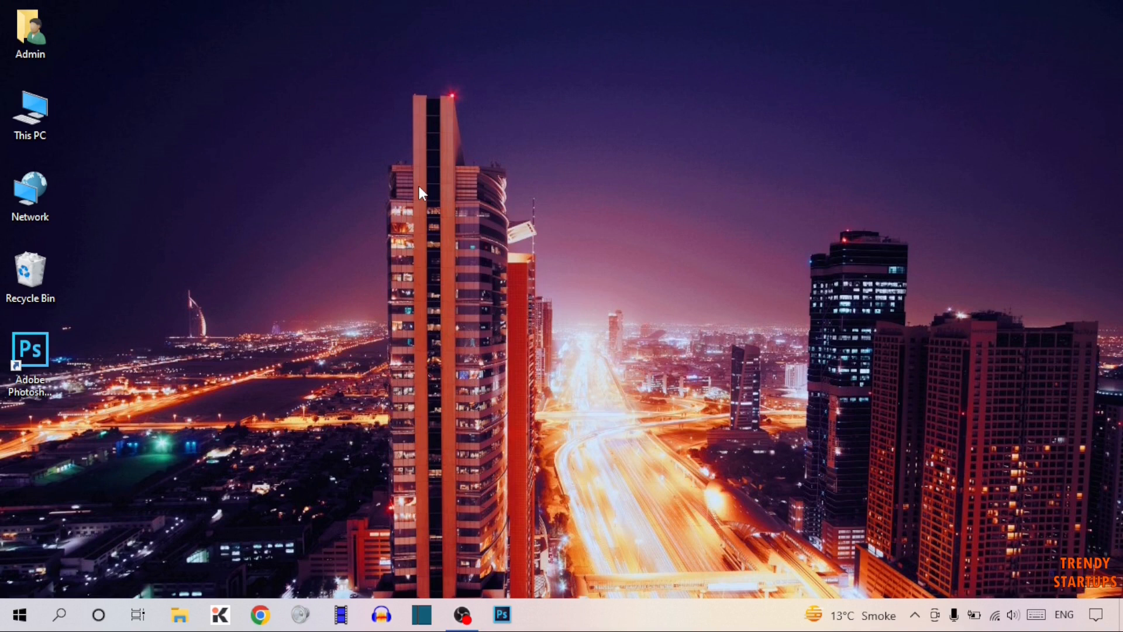
mouse_move(637, 66)
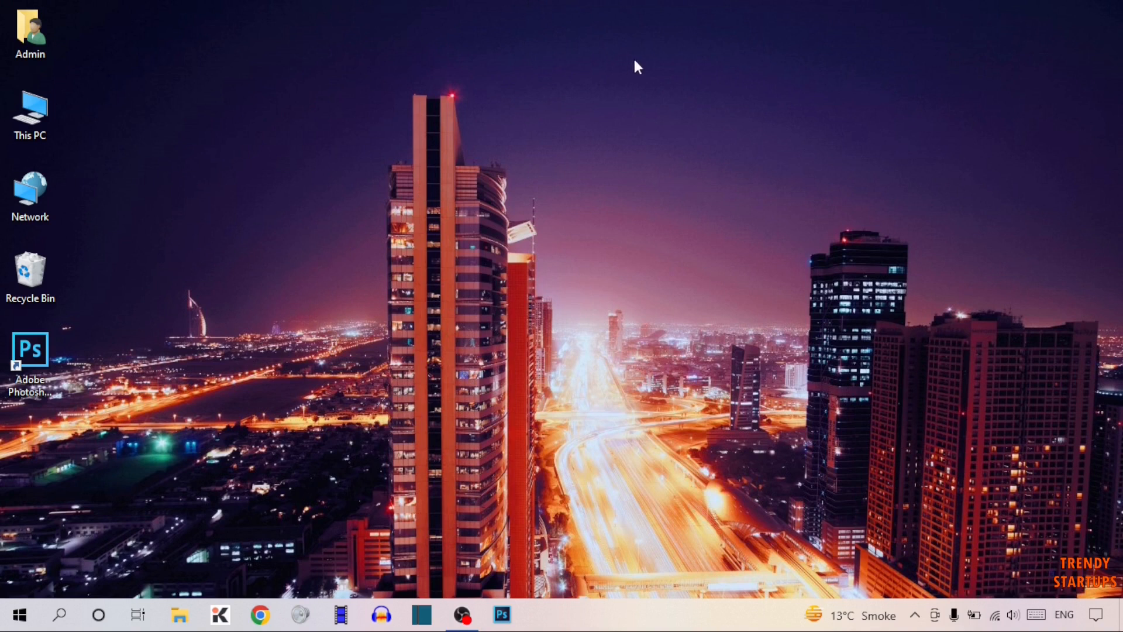
mouse_move(667, 51)
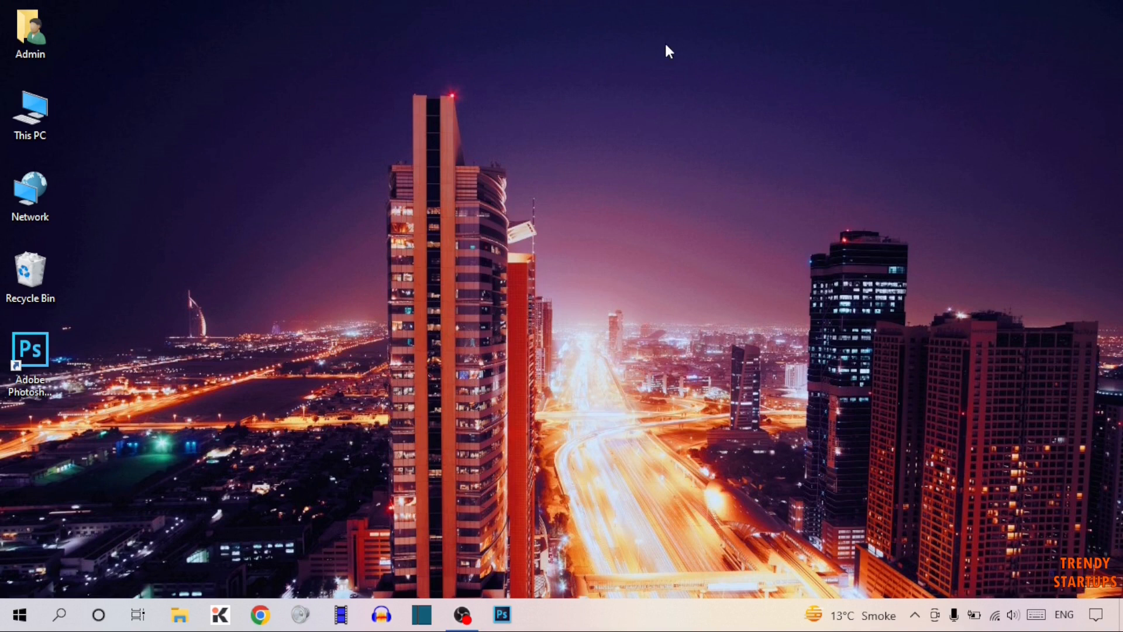
mouse_move(56, 546)
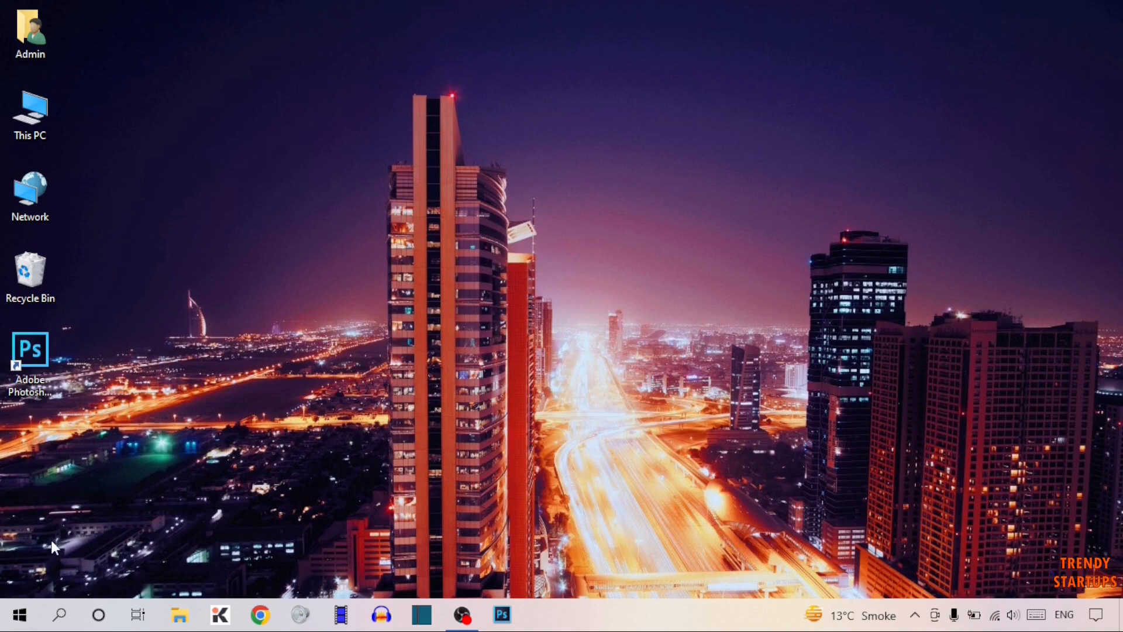
- Search Windows for "device manage" and open Device Manager
type("dev")
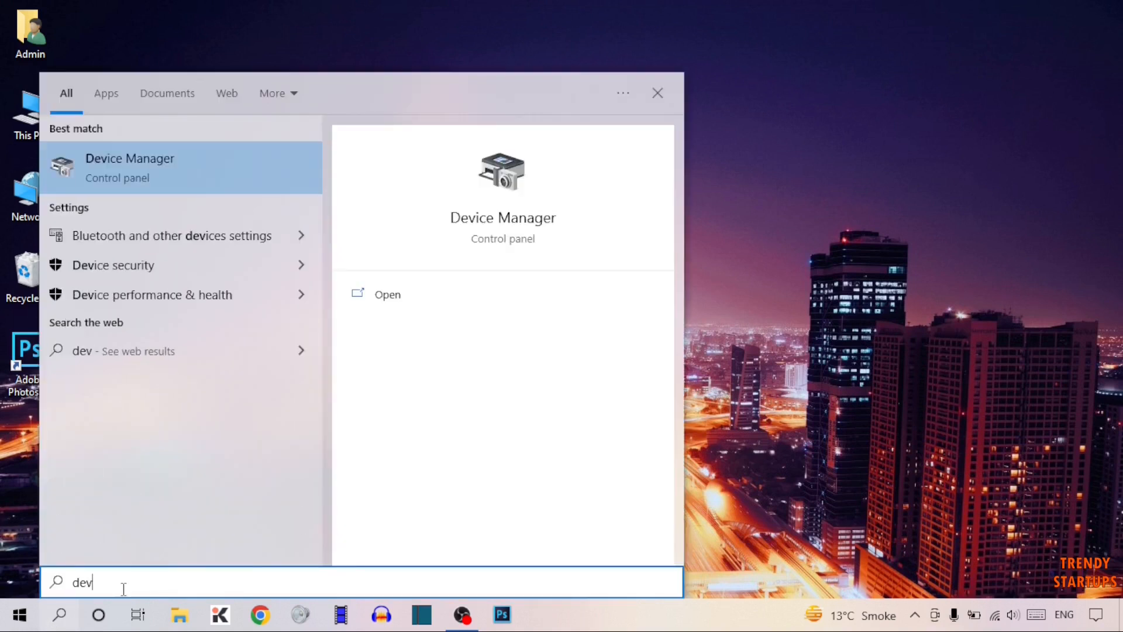
type("ice ma")
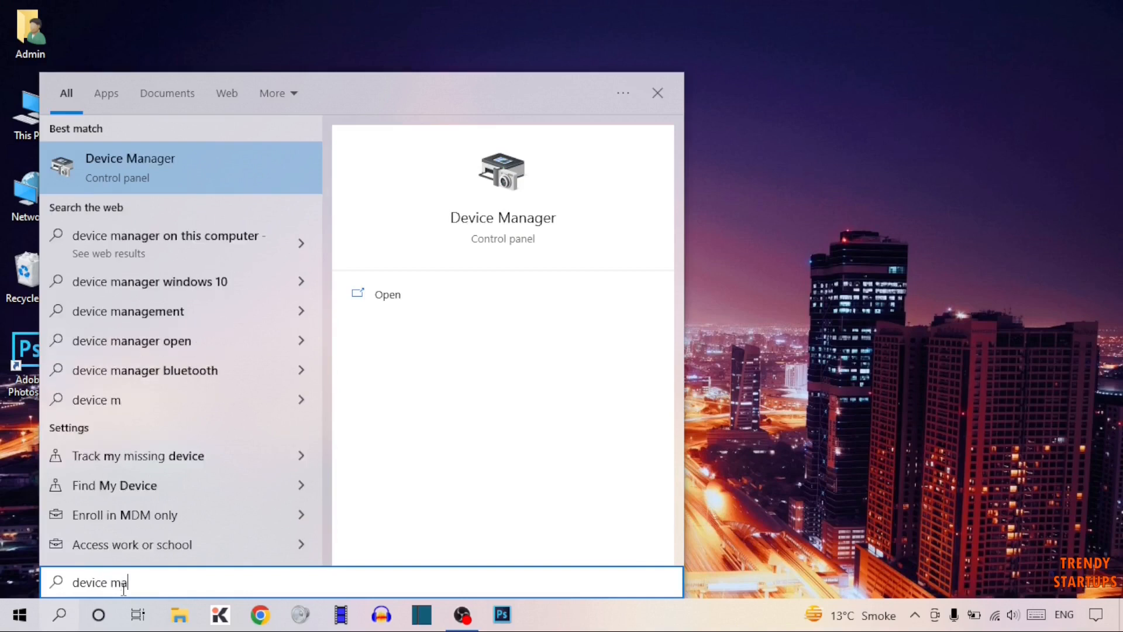
type("nage")
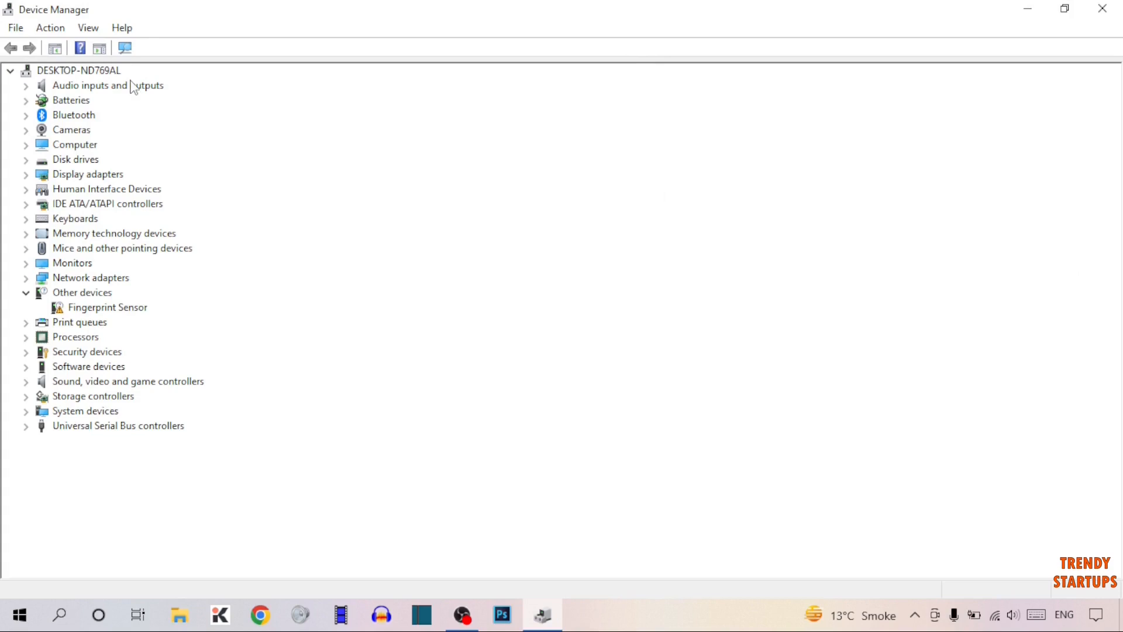
mouse_move(193, 239)
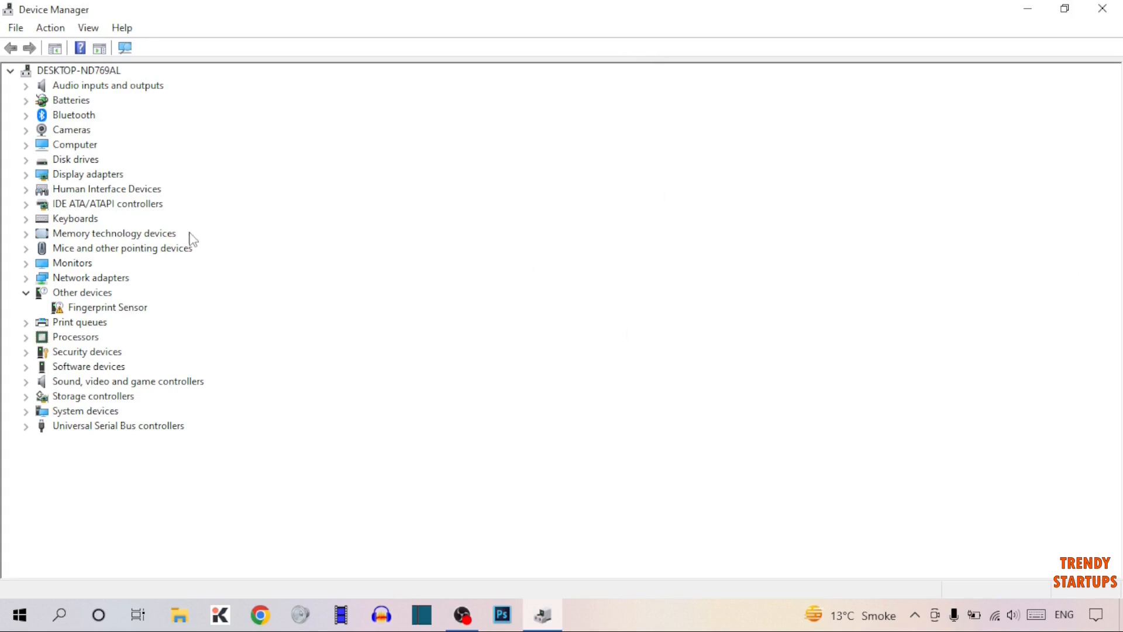
mouse_move(33, 177)
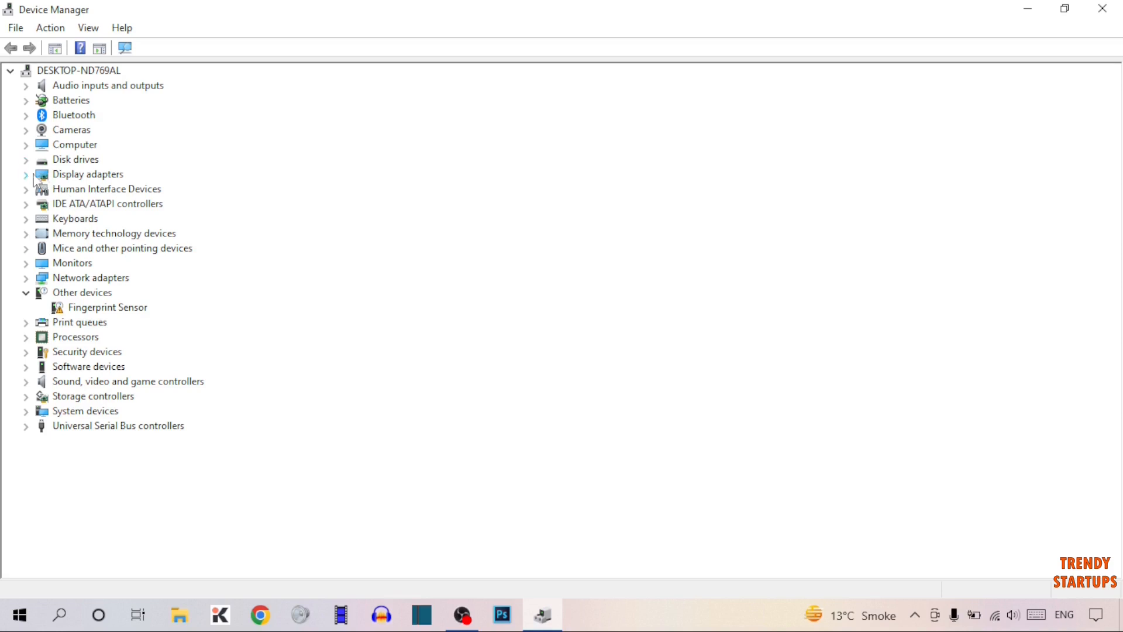
- Expand Display adapters and select Intel(R) HD Graphics 4000
left_click(26, 175)
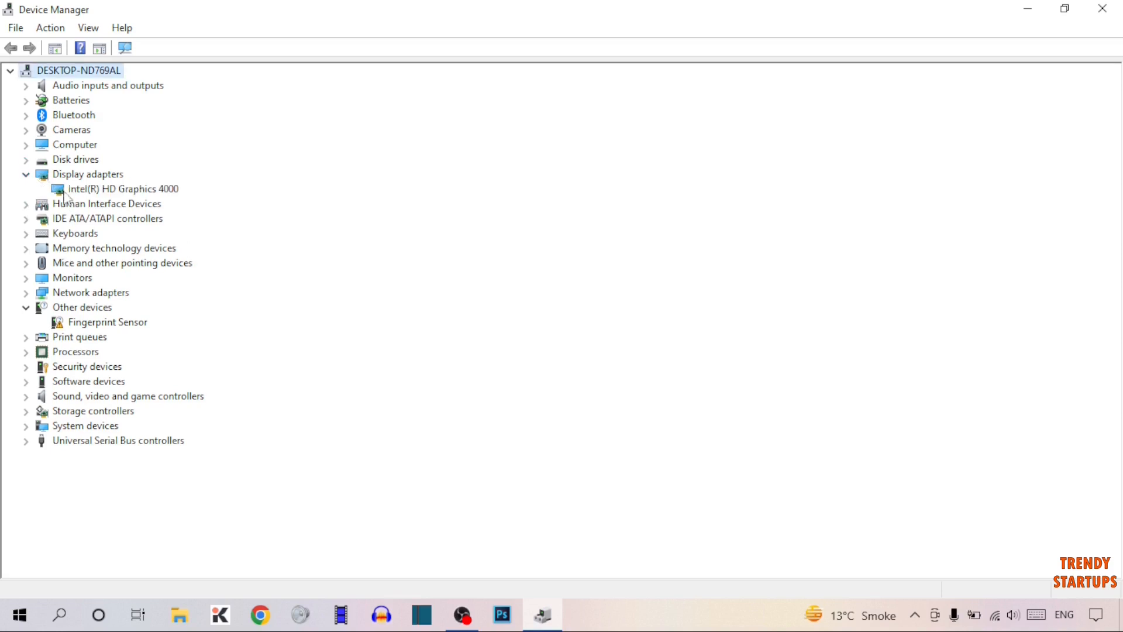
mouse_move(81, 198)
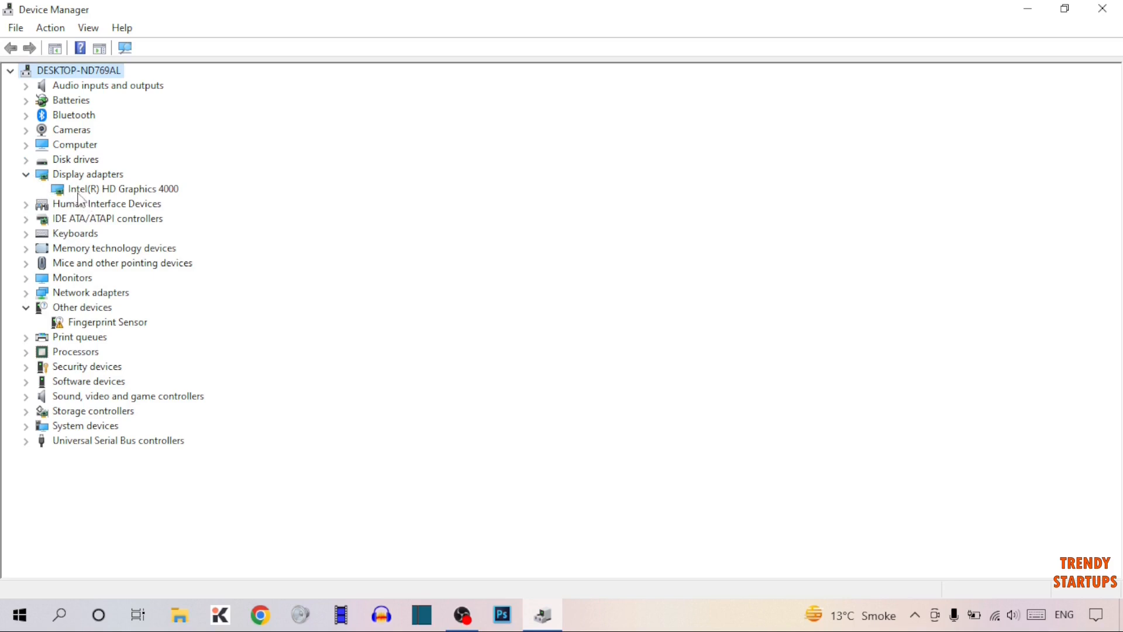
left_click(124, 189)
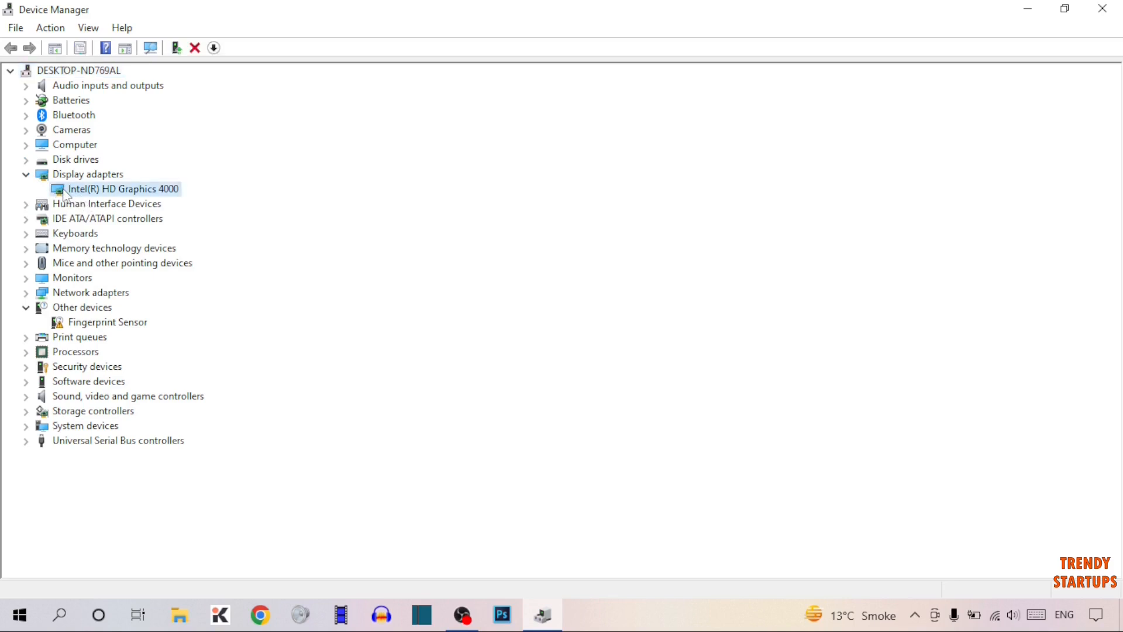
- Open Intel(R) HD Graphics 4000 properties and launch Update Driver from the Driver tab
double_click(119, 189)
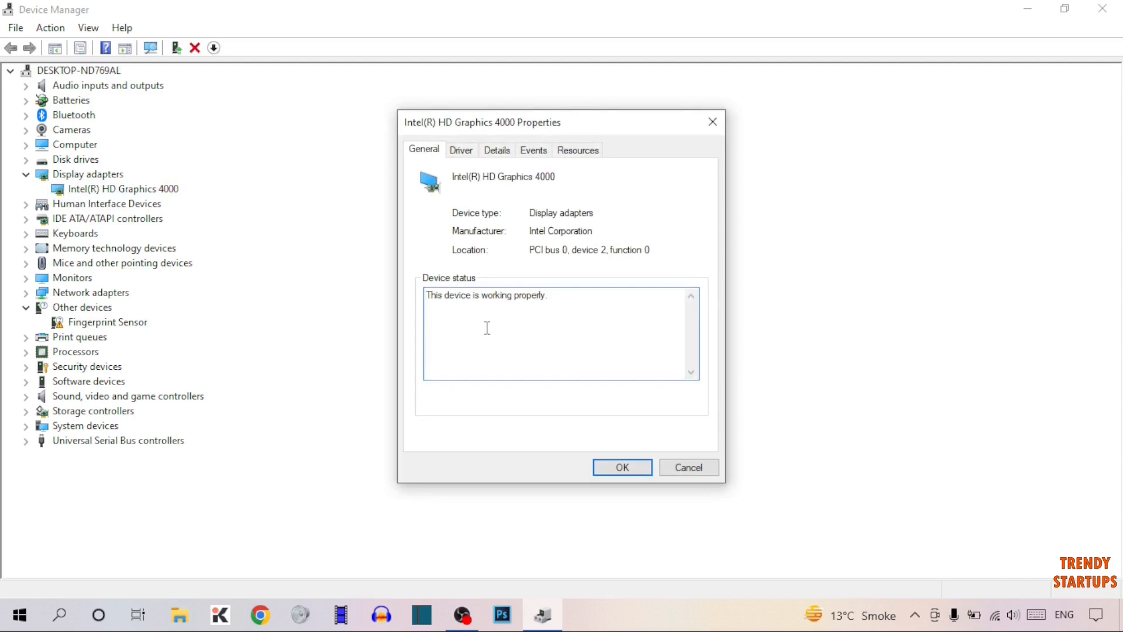
mouse_move(466, 164)
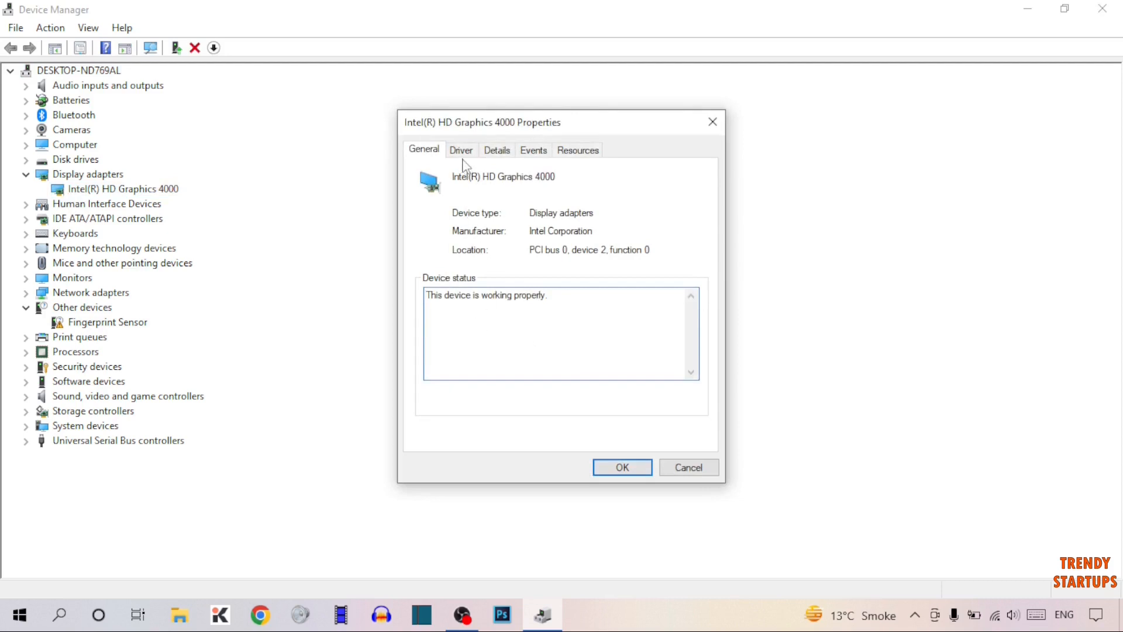
left_click(462, 150)
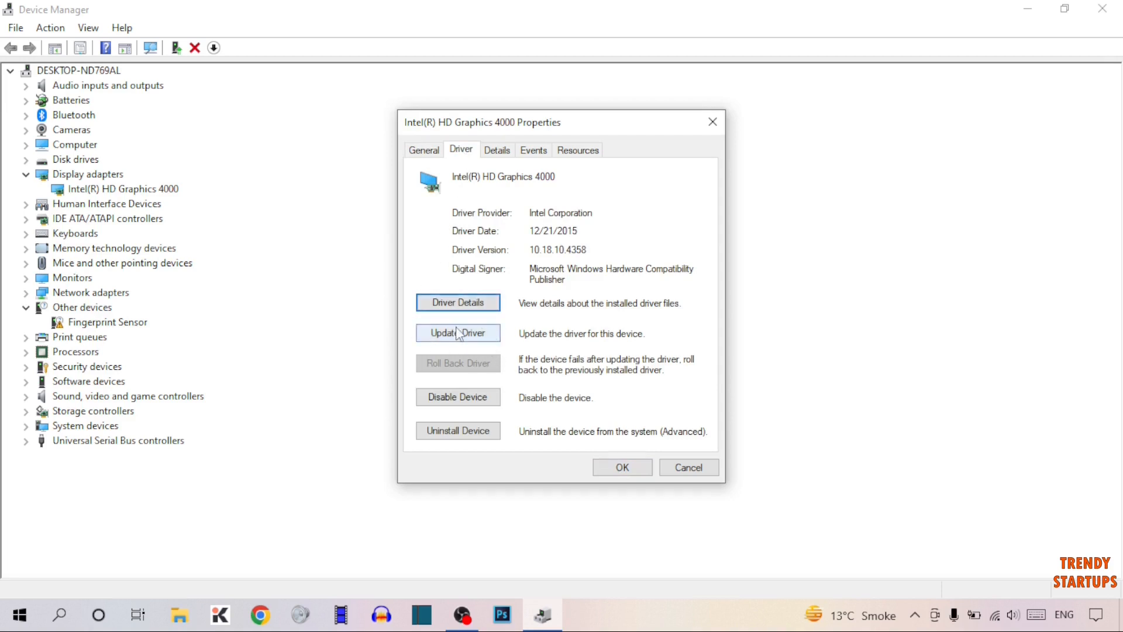
left_click(457, 333)
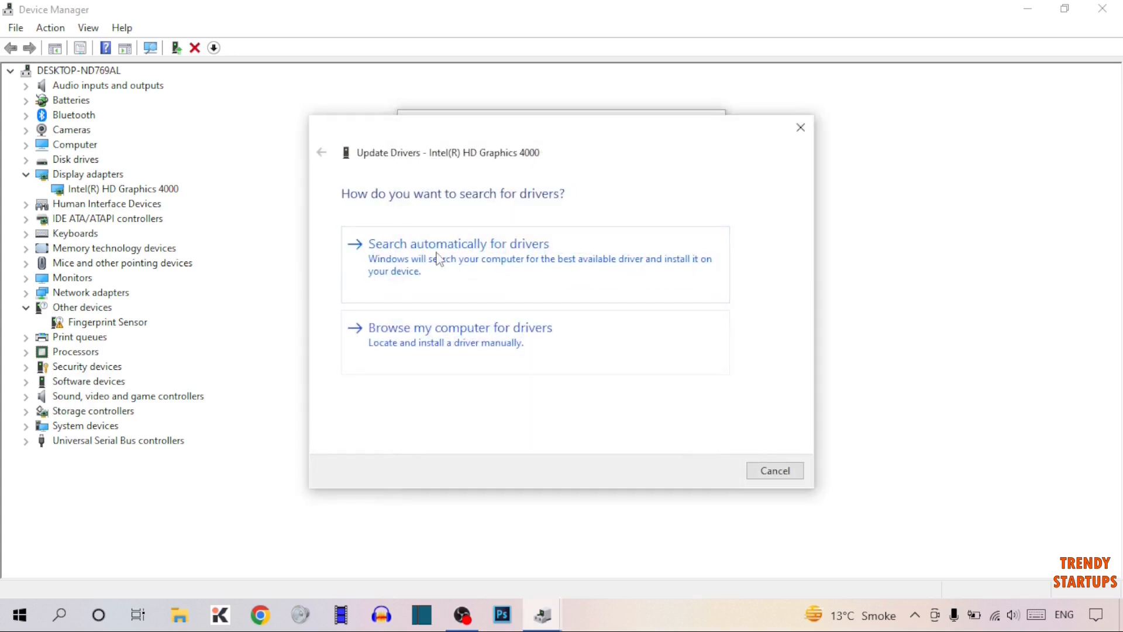
mouse_move(538, 256)
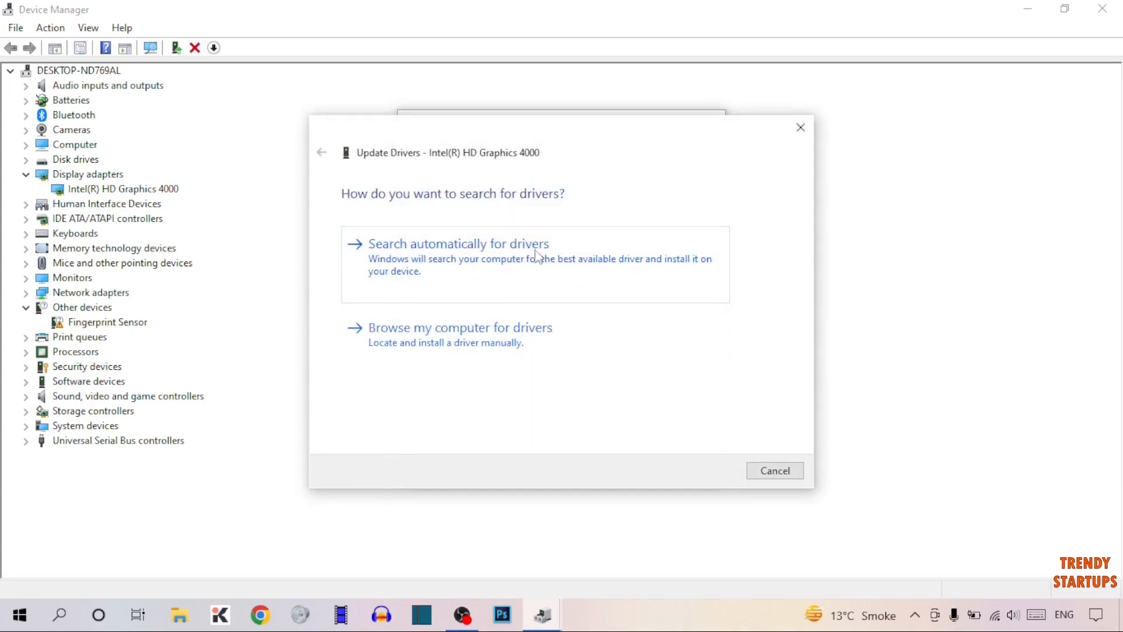
mouse_move(482, 344)
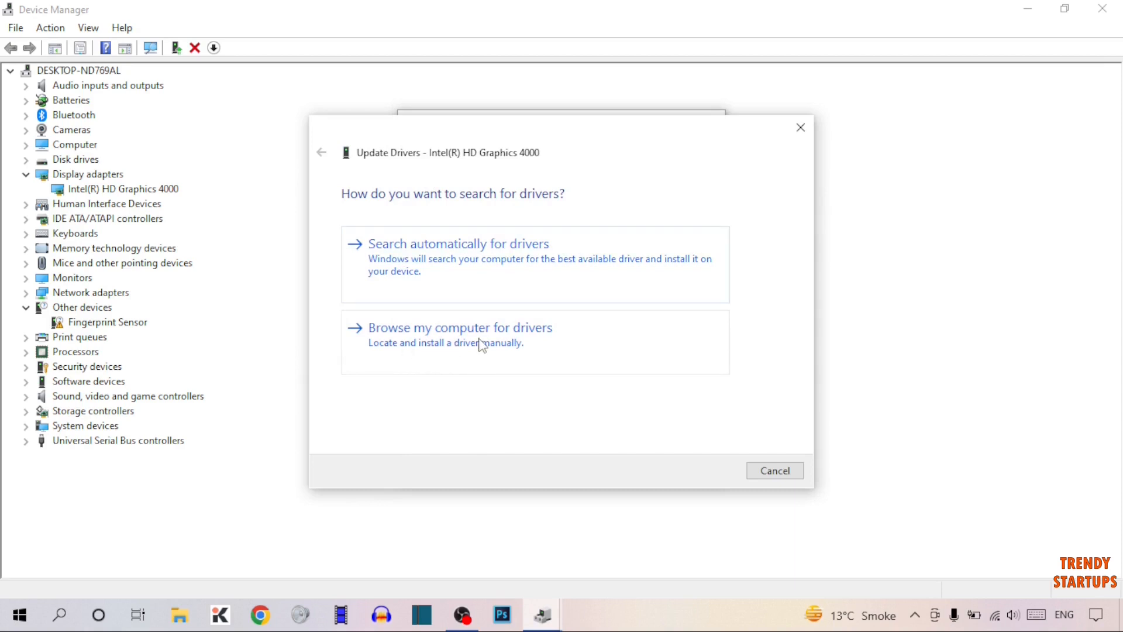
mouse_move(400, 348)
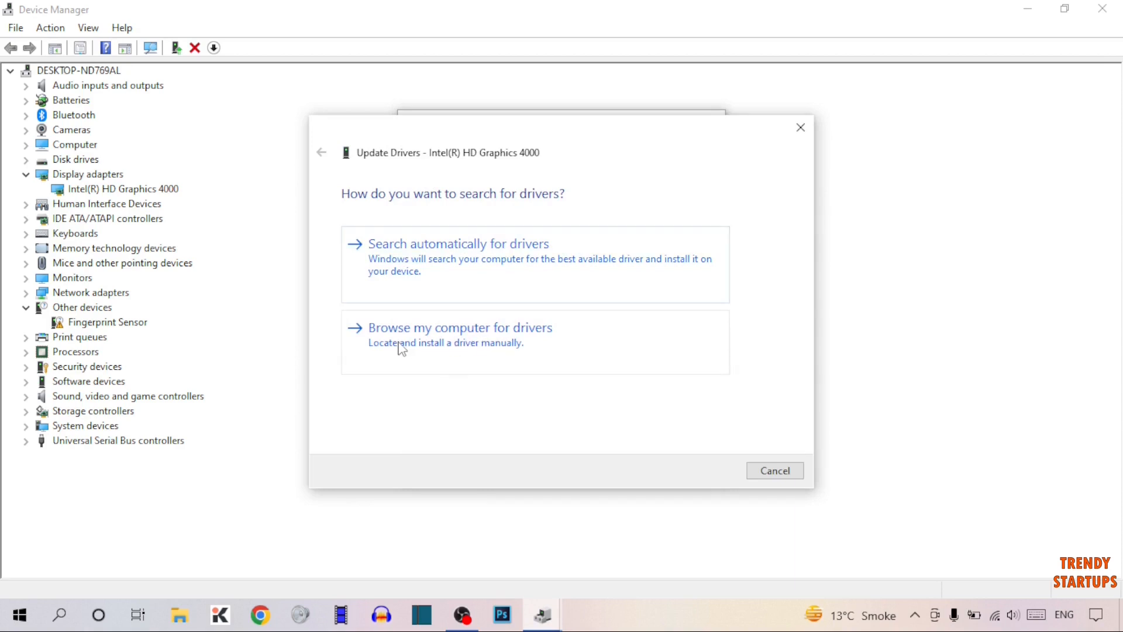
mouse_move(480, 348)
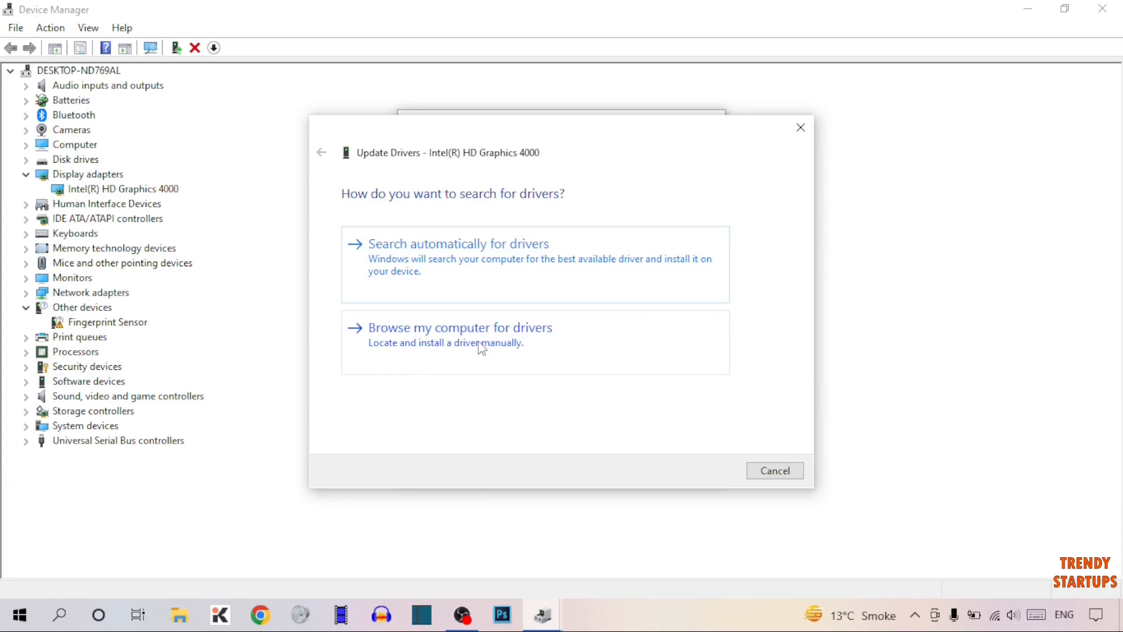
- Browse the computer for drivers and pick from the list of available drivers
left_click(462, 327)
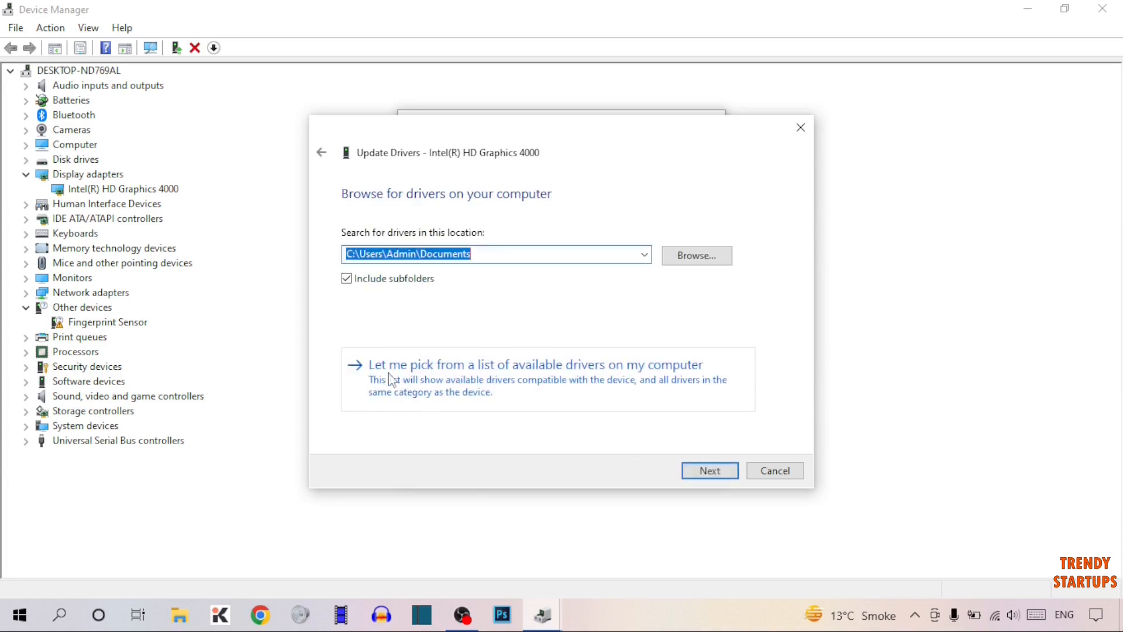
mouse_move(480, 381)
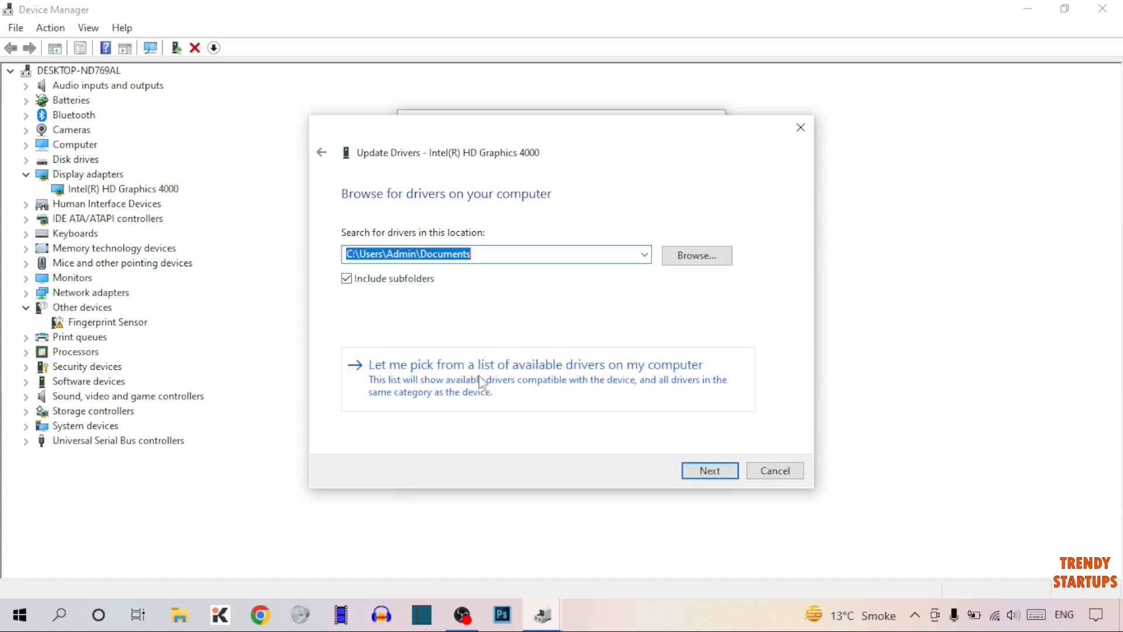
mouse_move(560, 386)
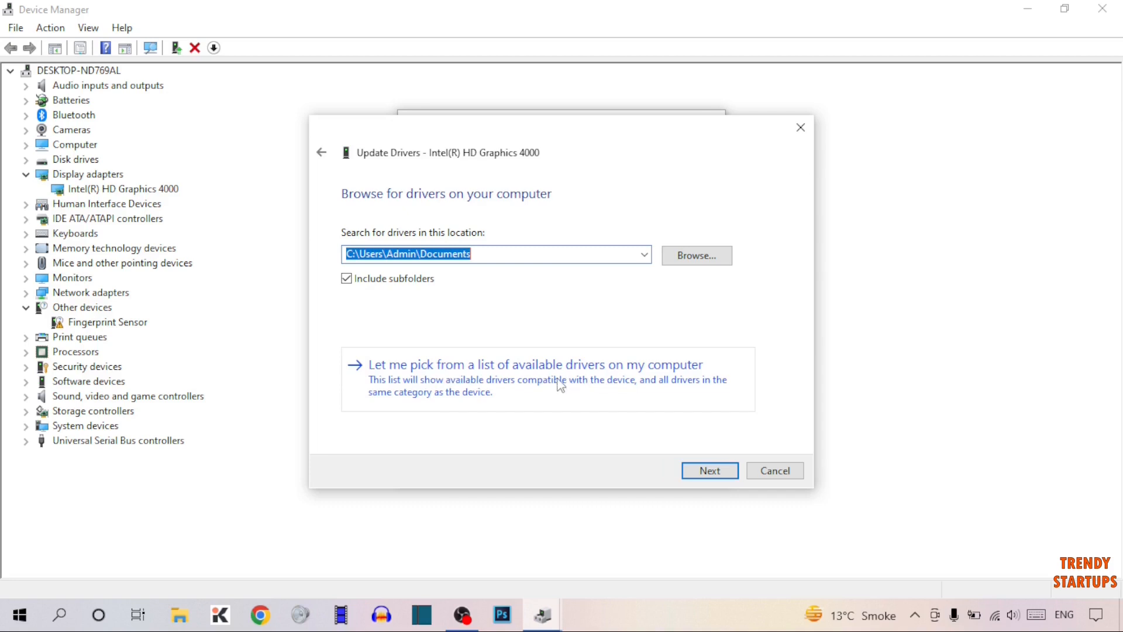
left_click(533, 364)
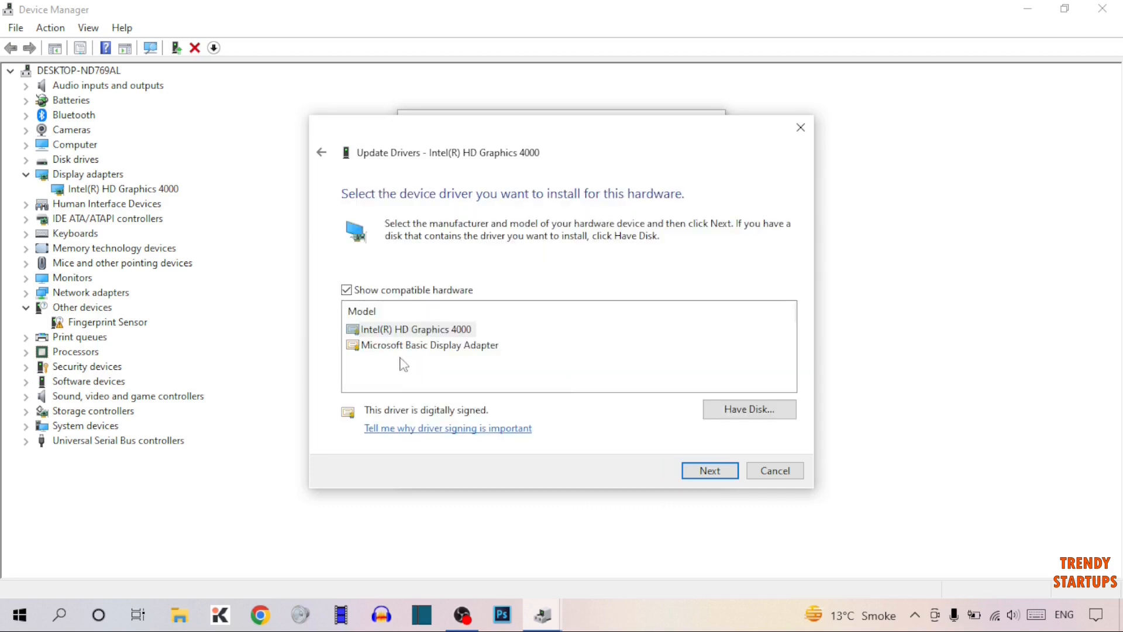
- Install the Intel(R) HD Graphics 4000 model from the compatible driver list
left_click(414, 329)
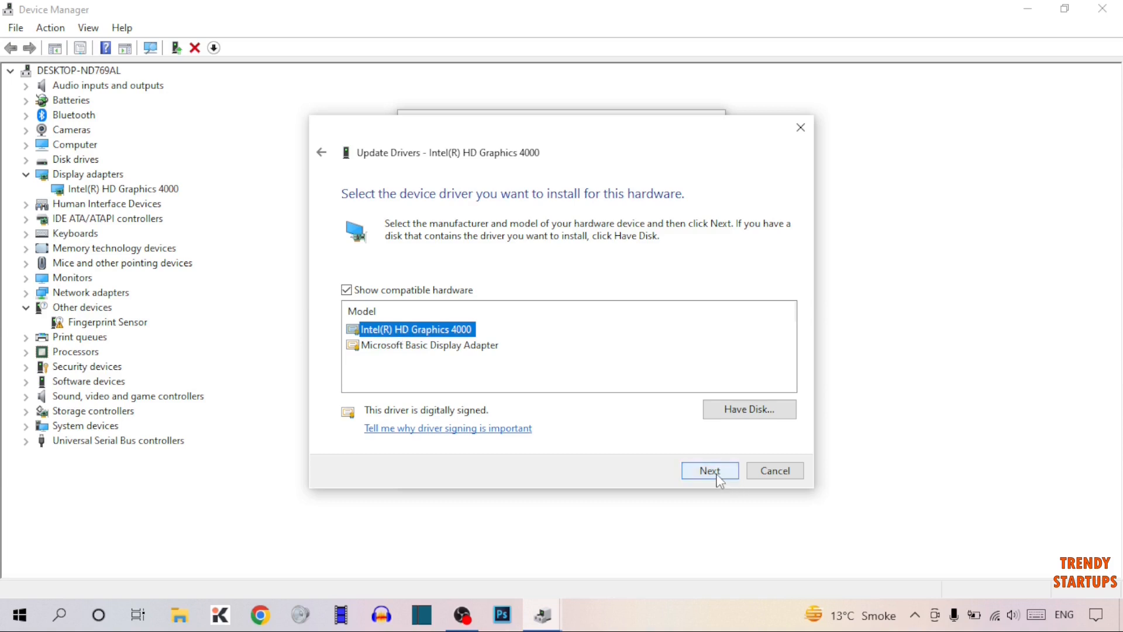
left_click(709, 470)
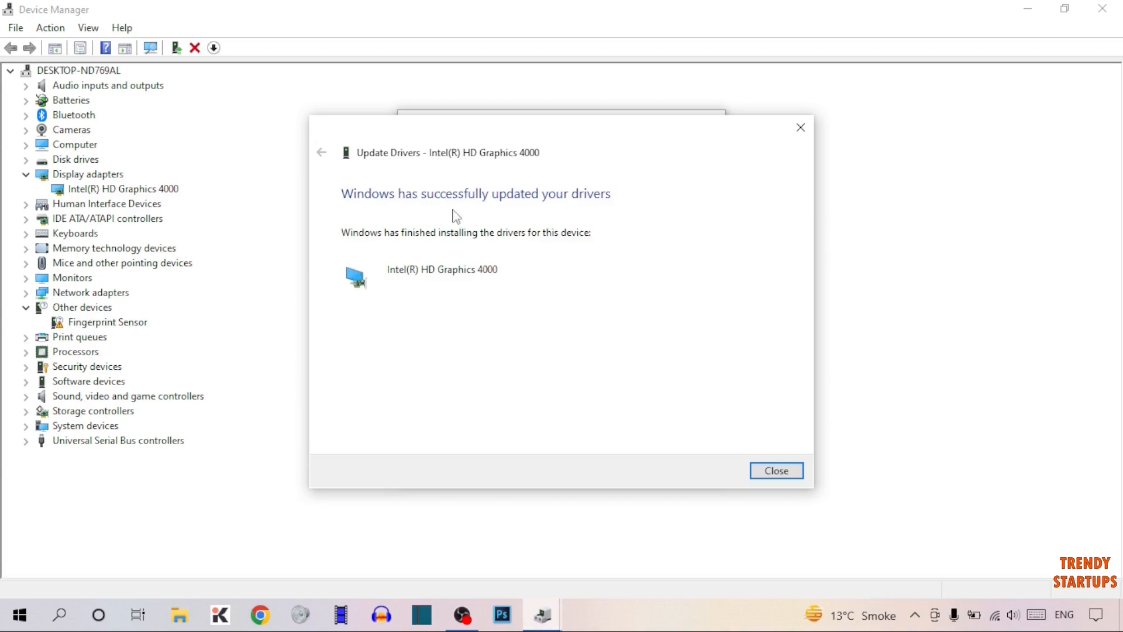
mouse_move(342, 189)
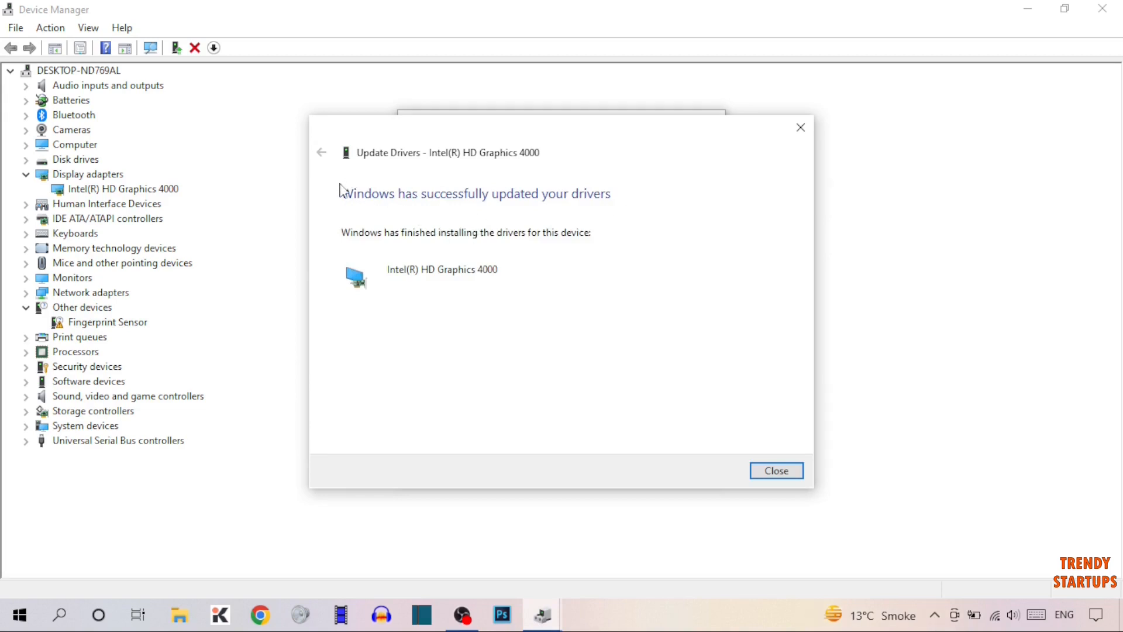
- Close the success message, then restart the PC from the Start menu power options
left_click(776, 470)
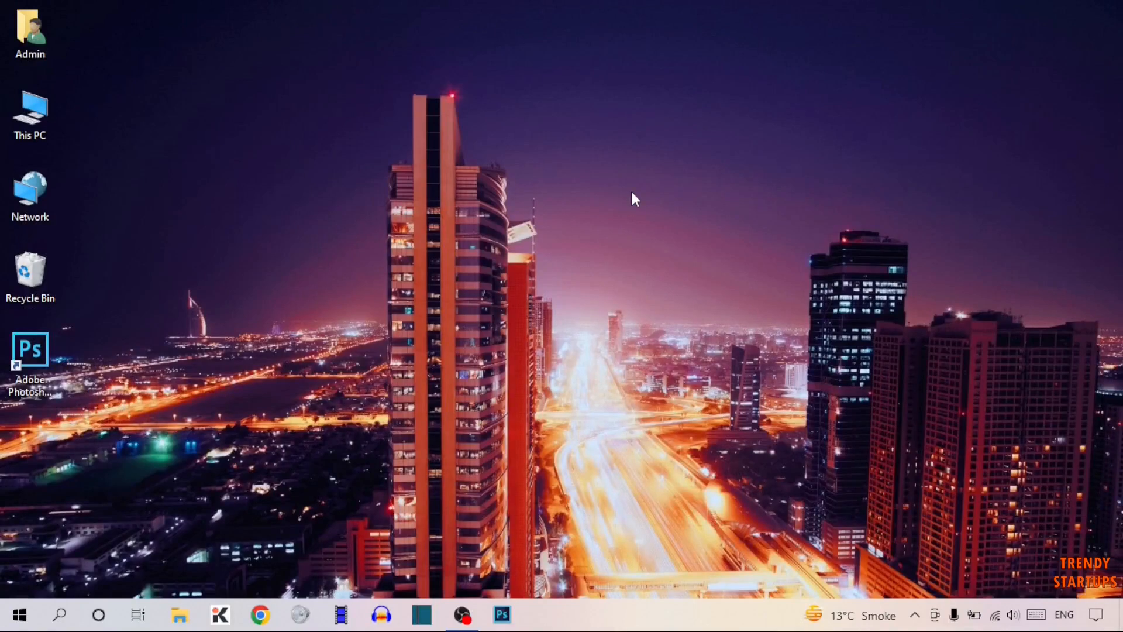
left_click(19, 615)
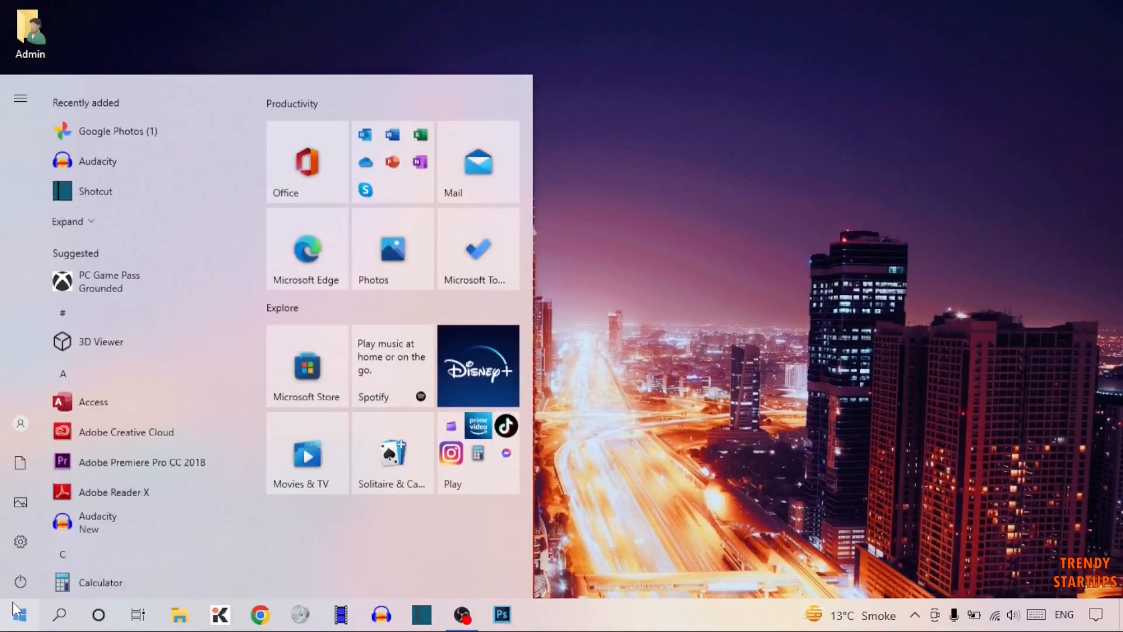
left_click(19, 581)
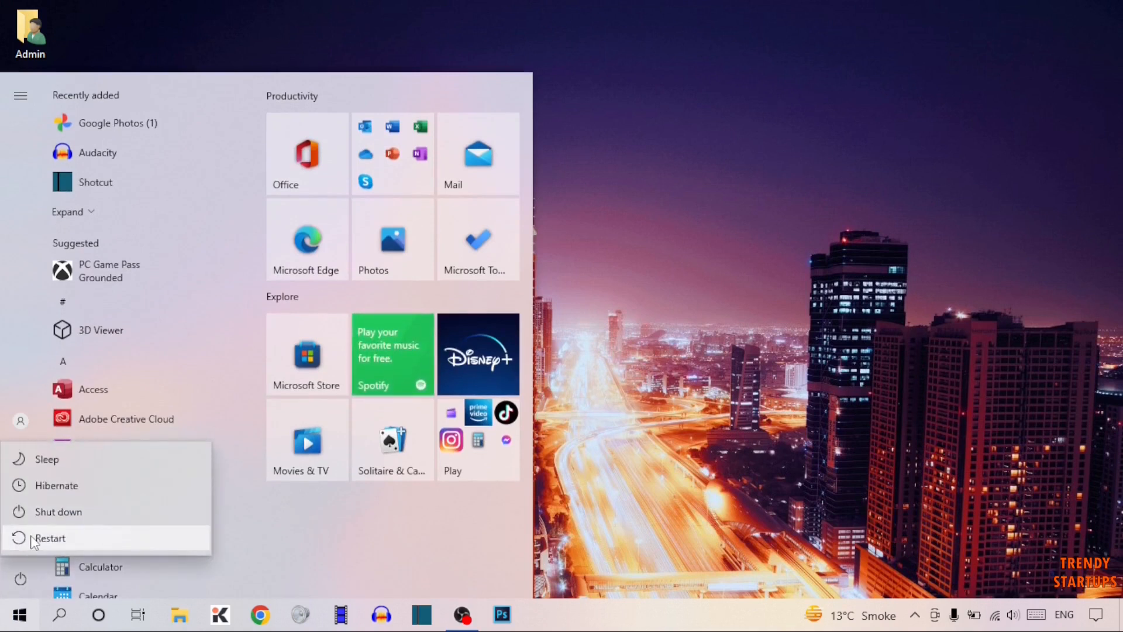
left_click(49, 538)
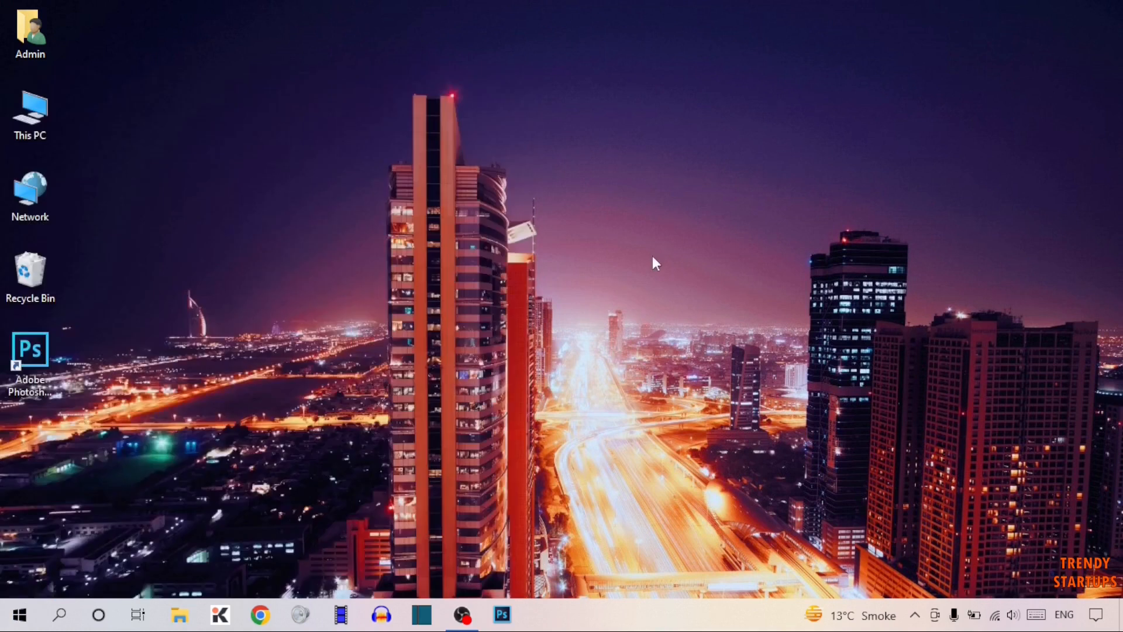